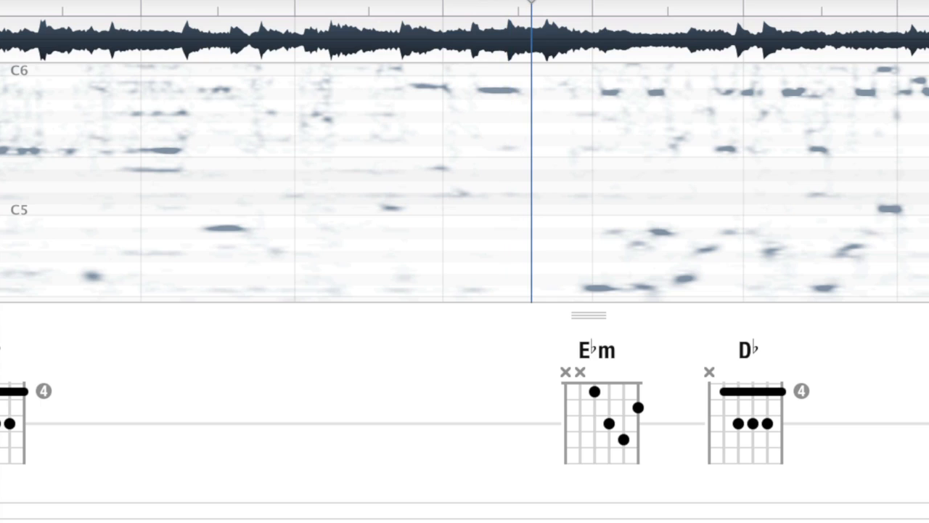
mouse_move(499, 98)
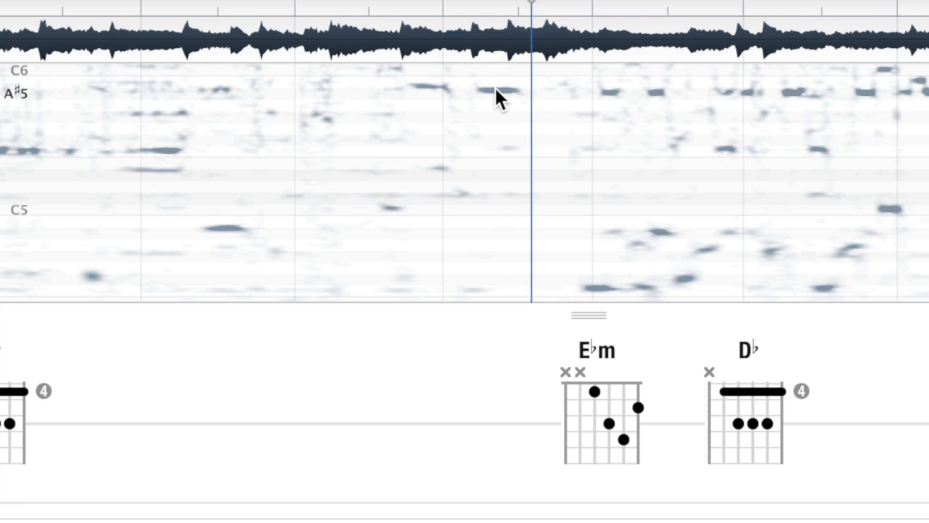